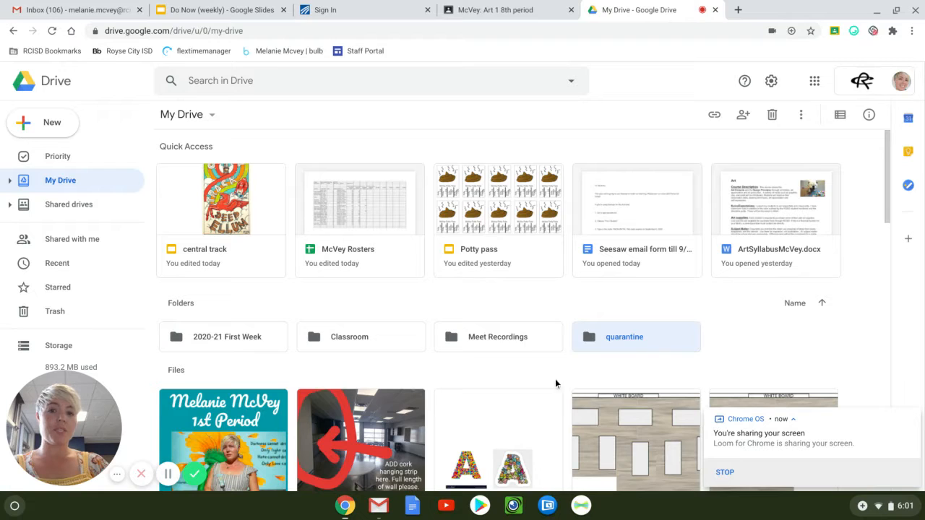
mouse_move(633, 133)
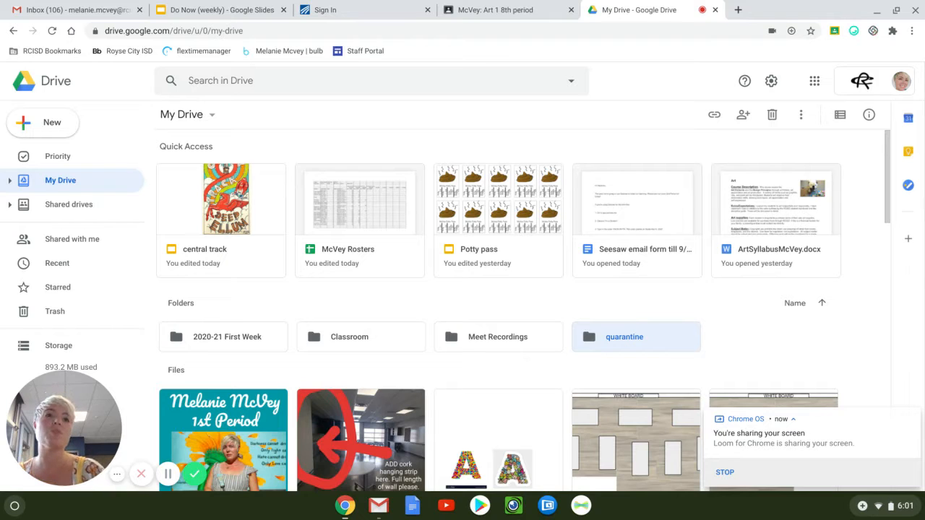
mouse_move(607, 106)
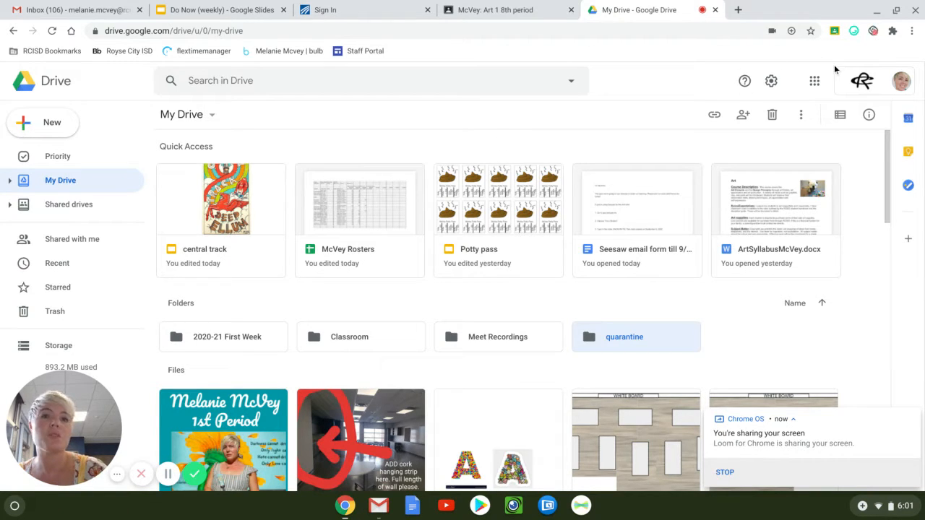
mouse_move(755, 46)
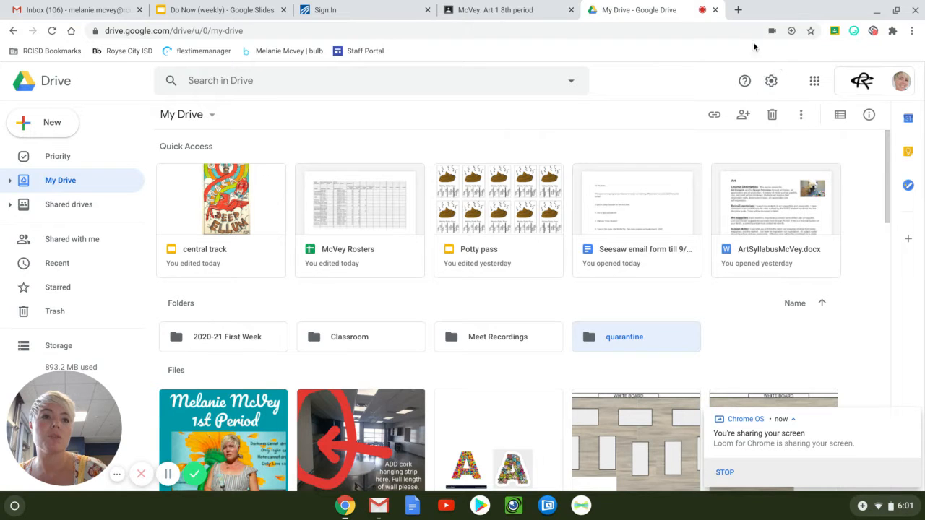
- Open Google Photos in a new tab from the Drive apps launcher
left_click(814, 81)
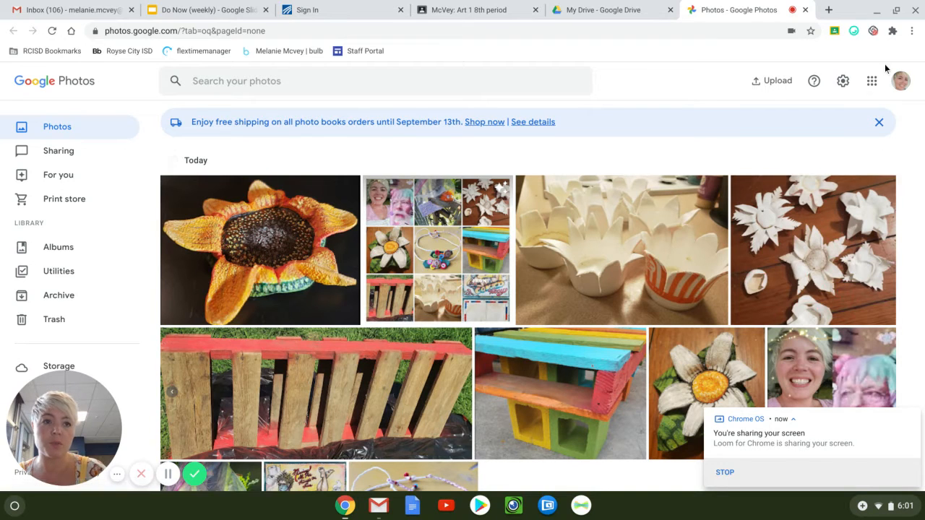
left_click(607, 9)
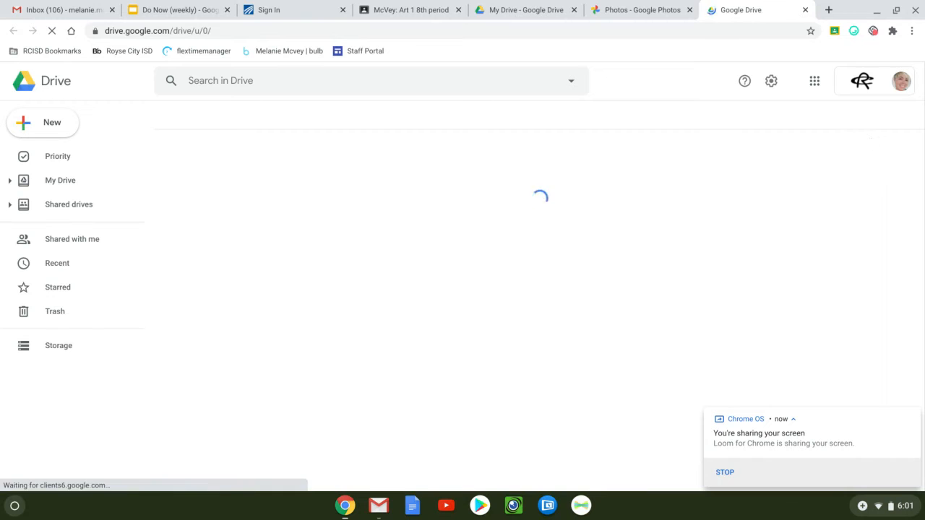
left_click(60, 180)
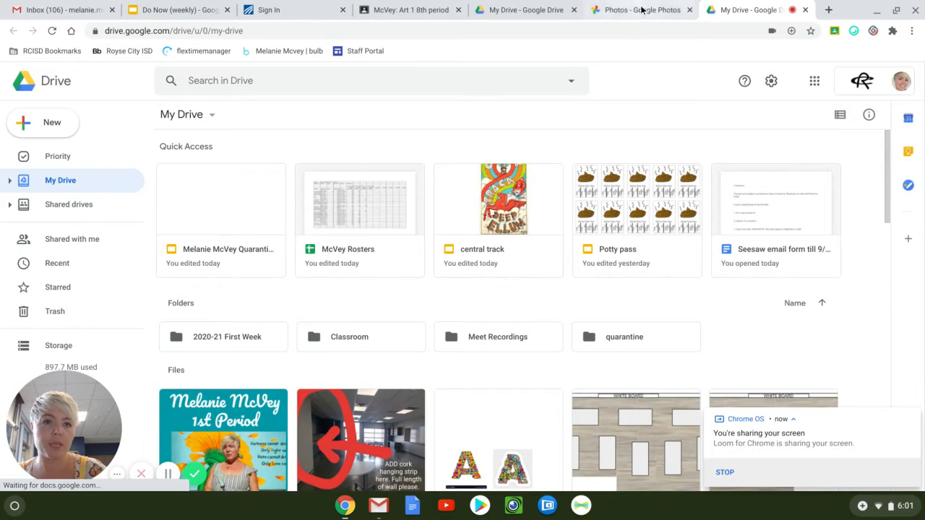
left_click(641, 9)
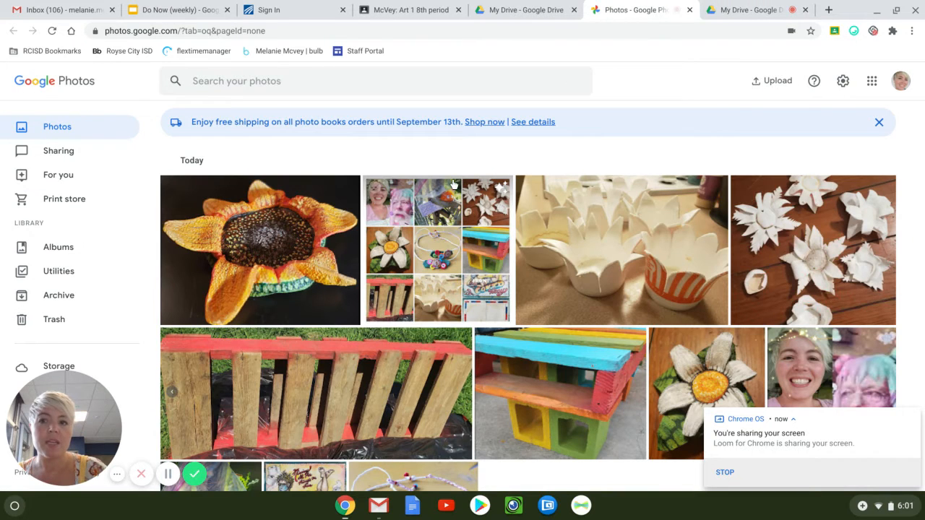
mouse_move(58, 175)
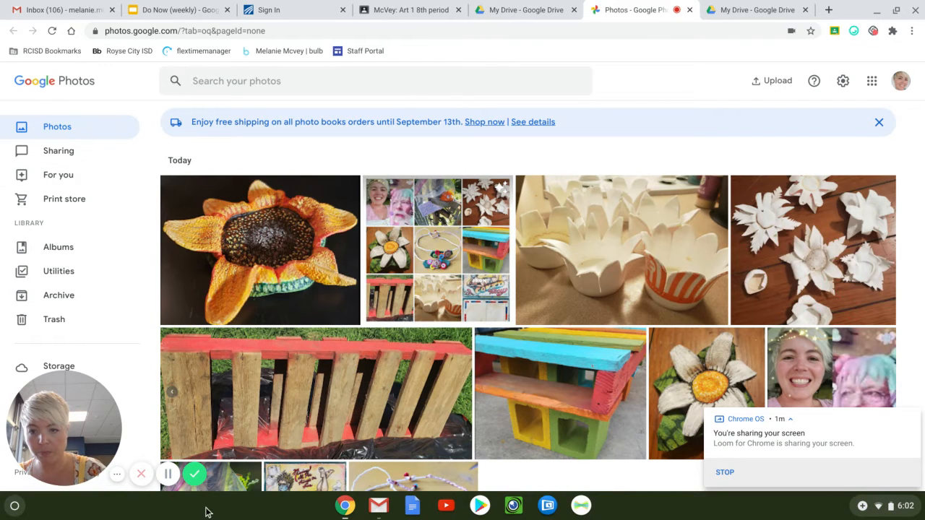
mouse_move(64, 198)
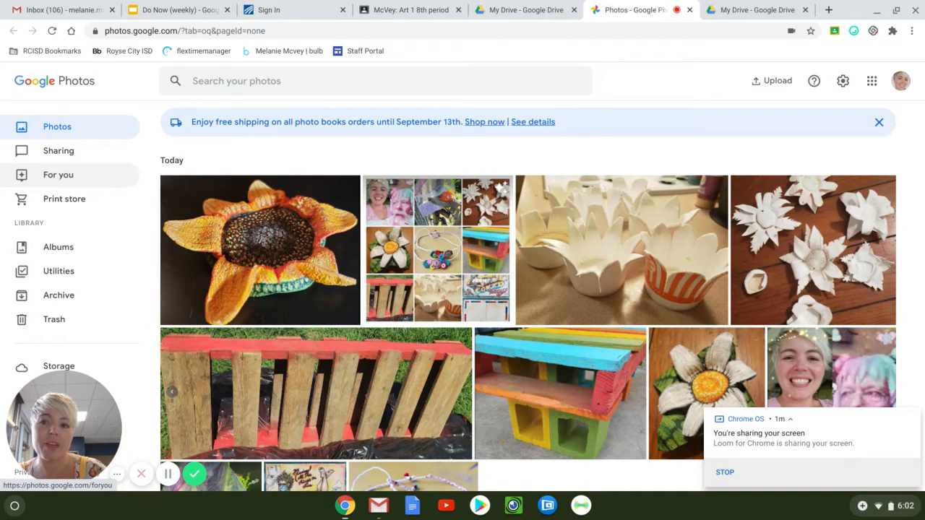
- Go to For you and start a collage, leaving the older collage unselected
left_click(58, 175)
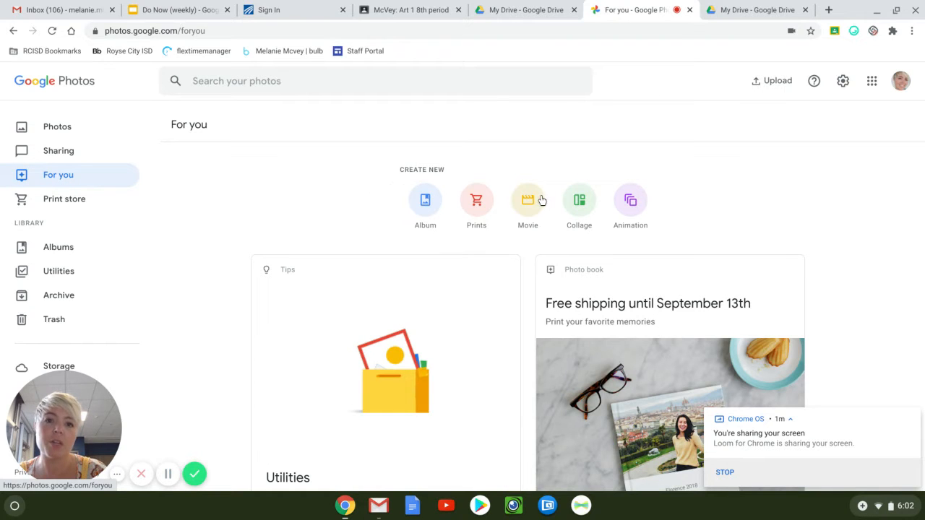
mouse_move(579, 202)
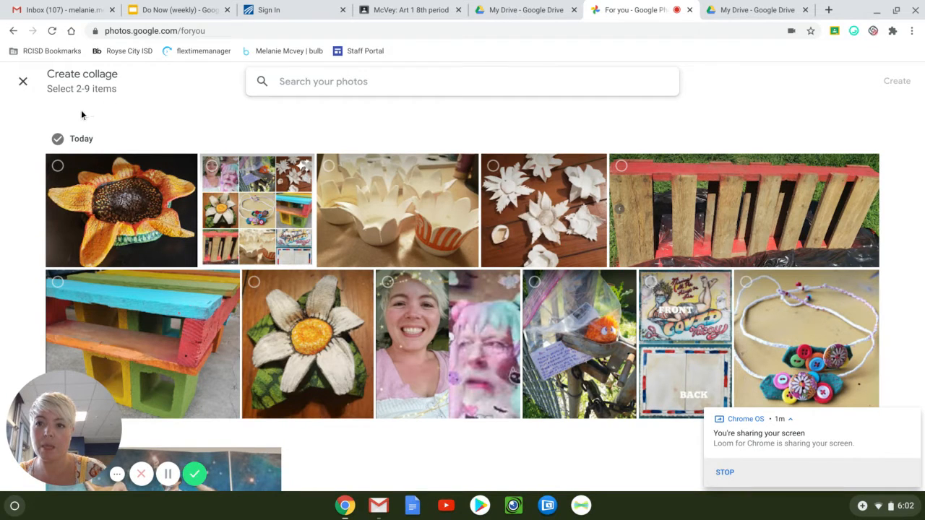
left_click(212, 166)
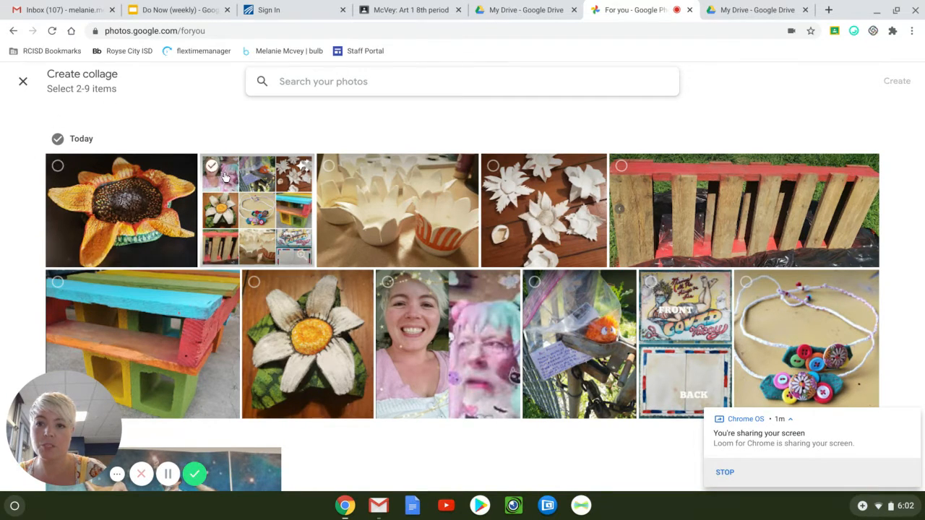
left_click(211, 166)
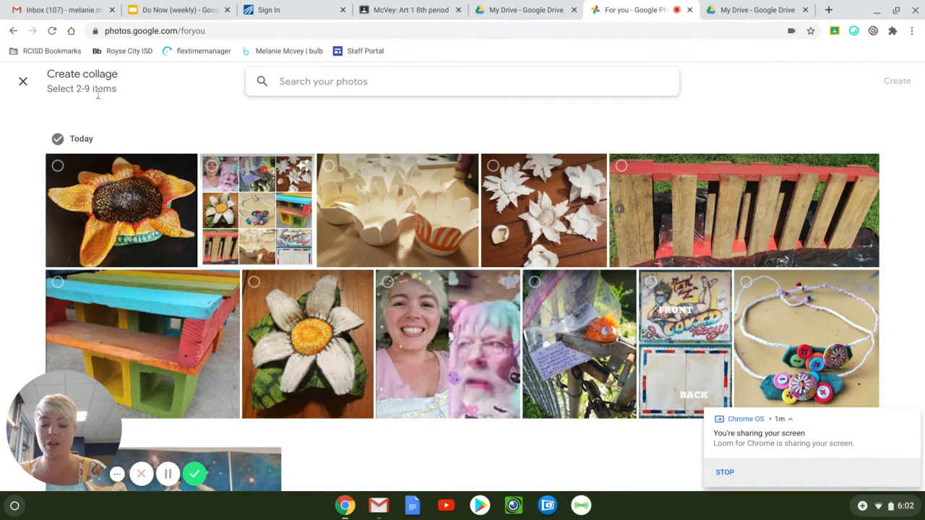
mouse_move(323, 133)
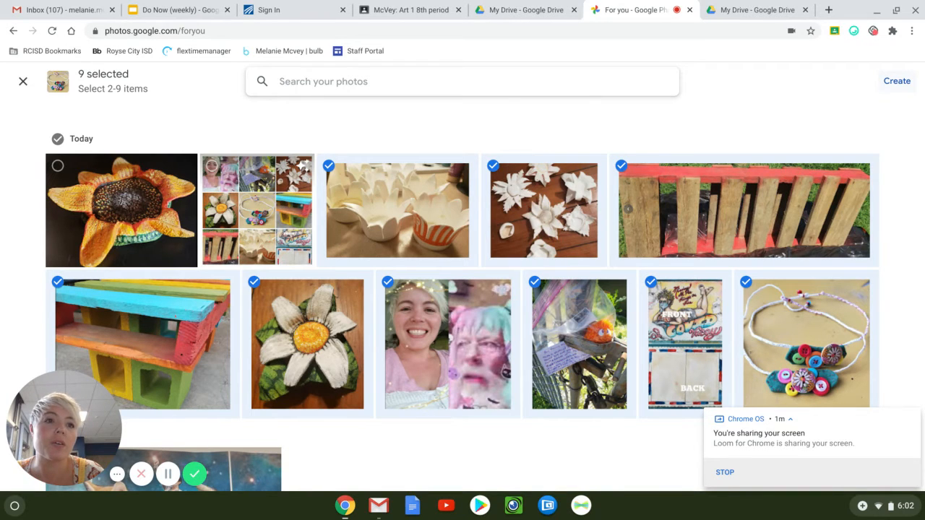
- Create the nine-photo collage and download it as a JPG
left_click(897, 81)
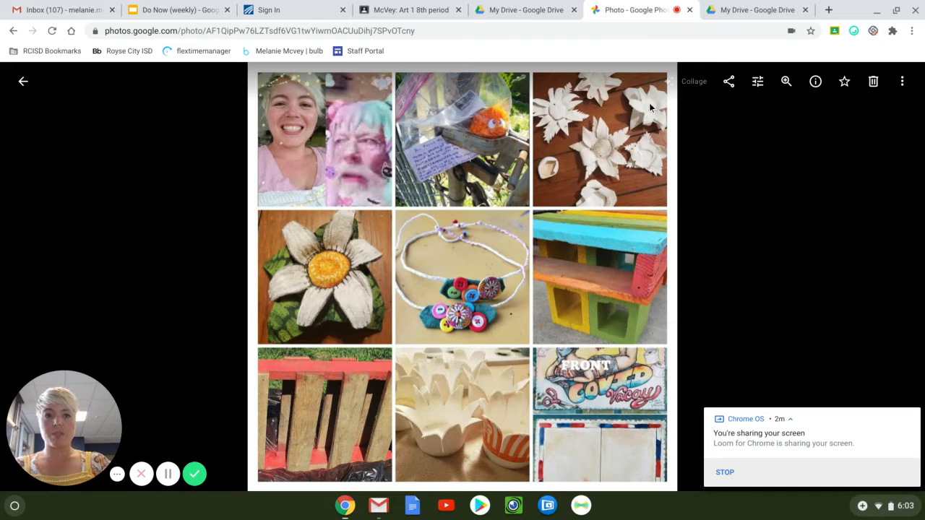
mouse_move(844, 173)
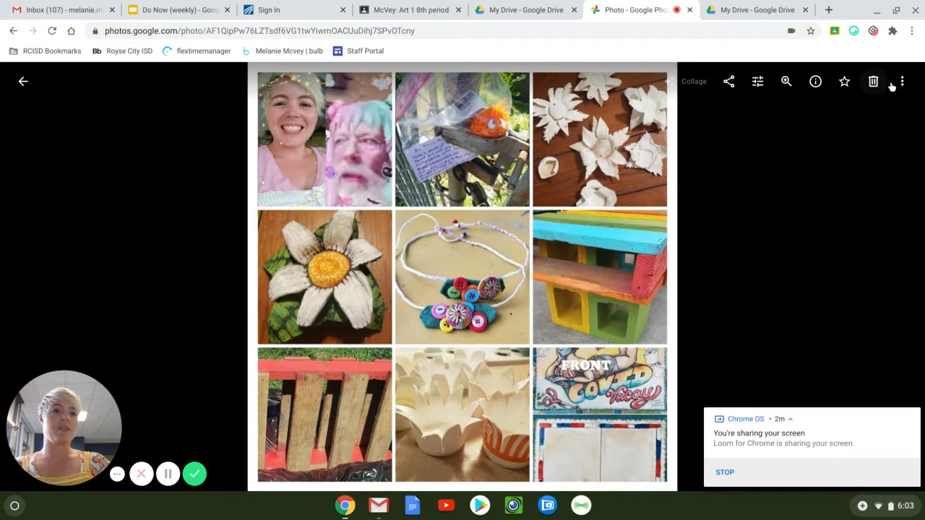
mouse_move(902, 81)
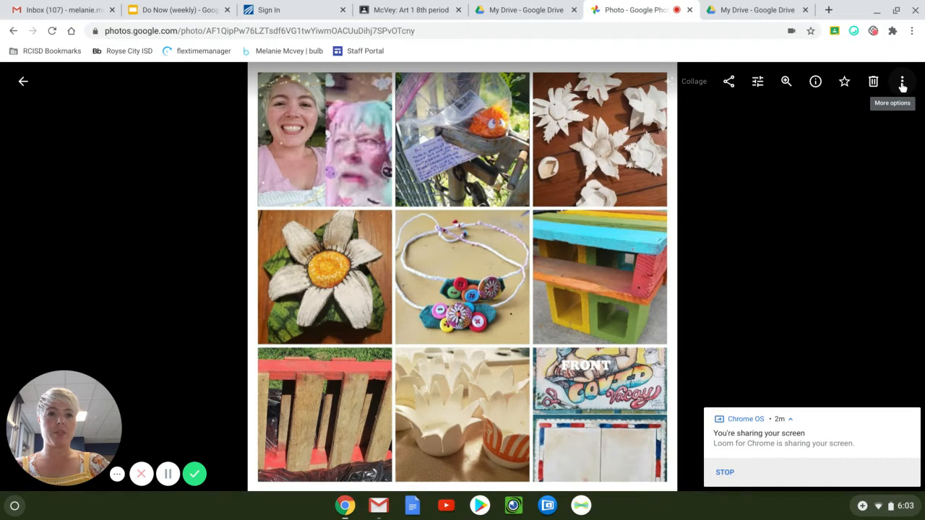
left_click(901, 81)
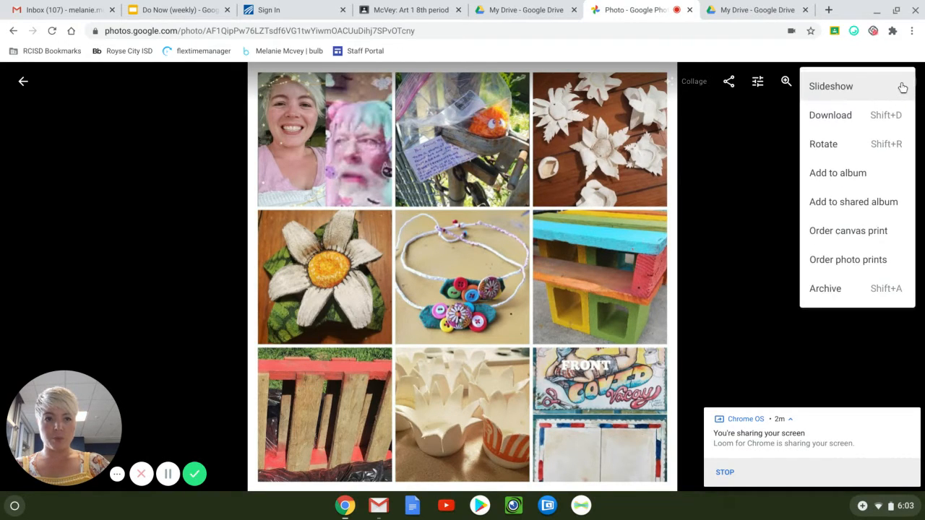
mouse_move(838, 121)
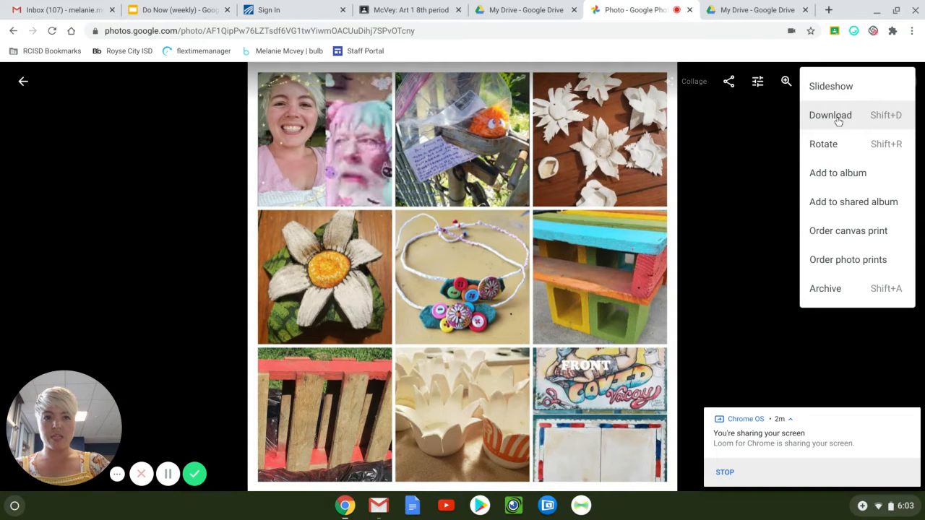
left_click(830, 115)
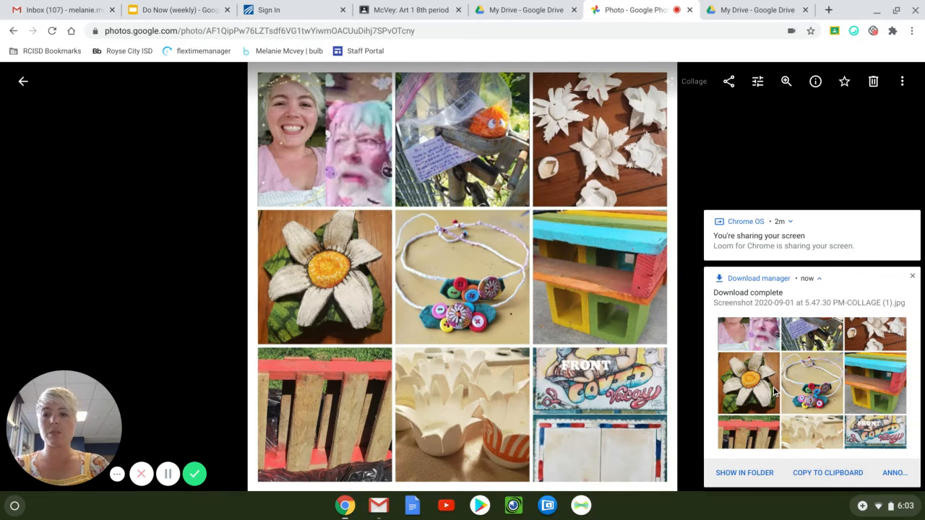
mouse_move(759, 192)
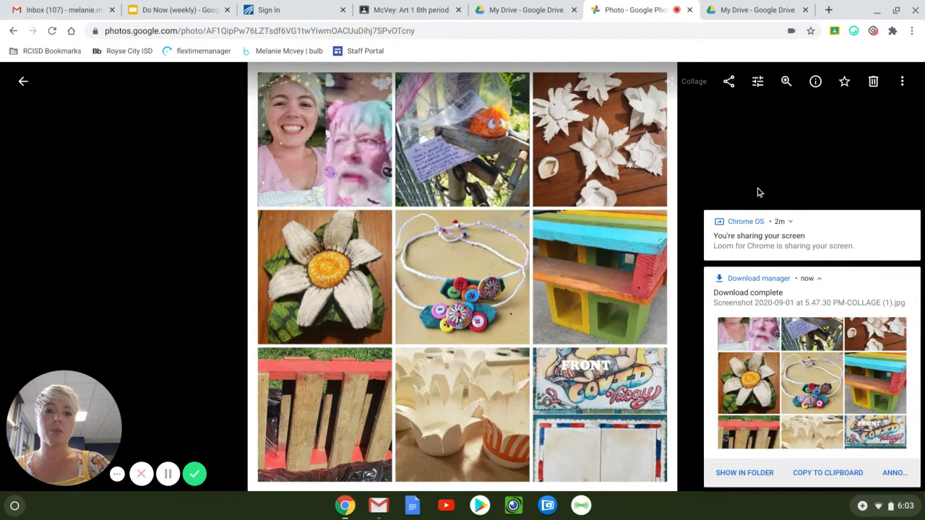
mouse_move(688, 166)
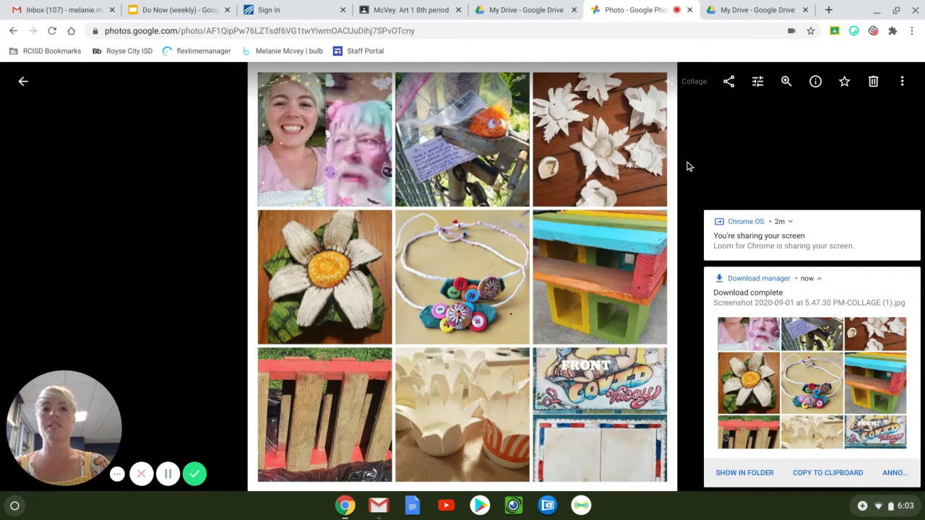
mouse_move(636, 270)
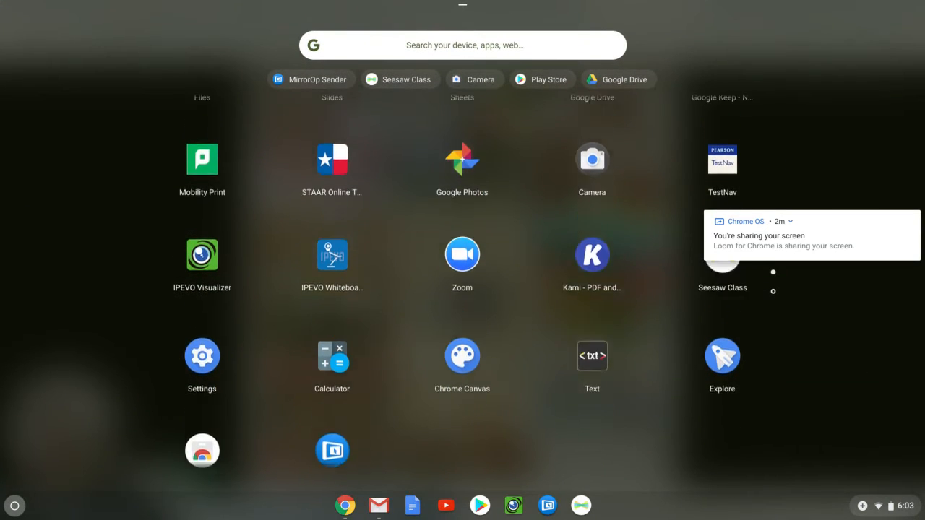
- Start a new Test Class journal post using Post Student Work
scroll("down", 3)
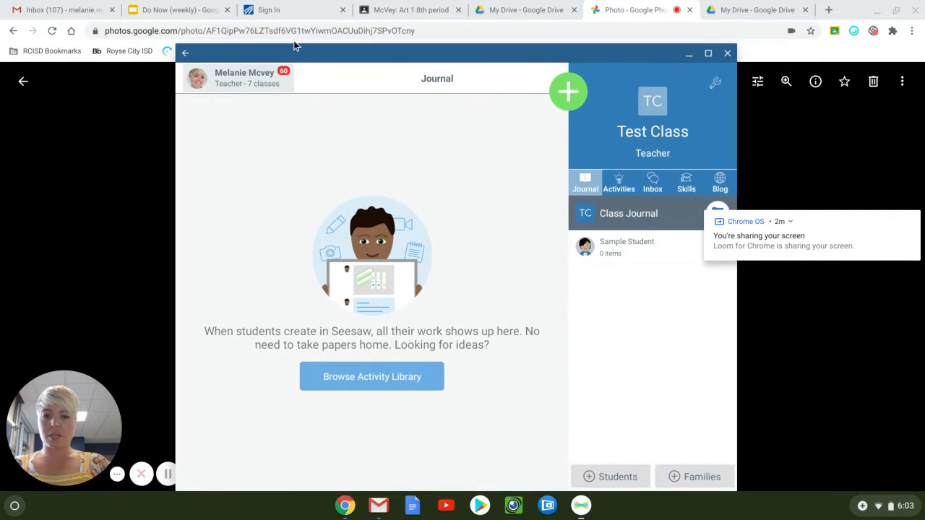
mouse_move(446, 235)
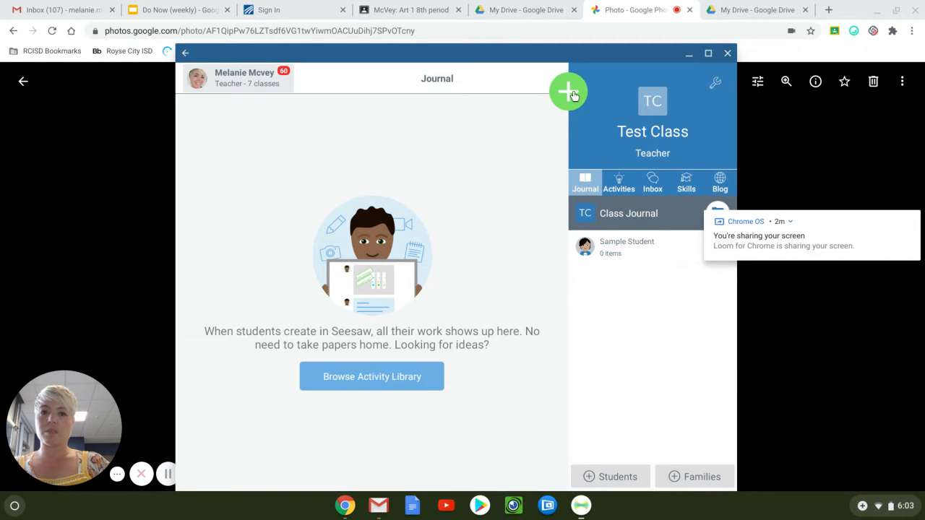
left_click(569, 92)
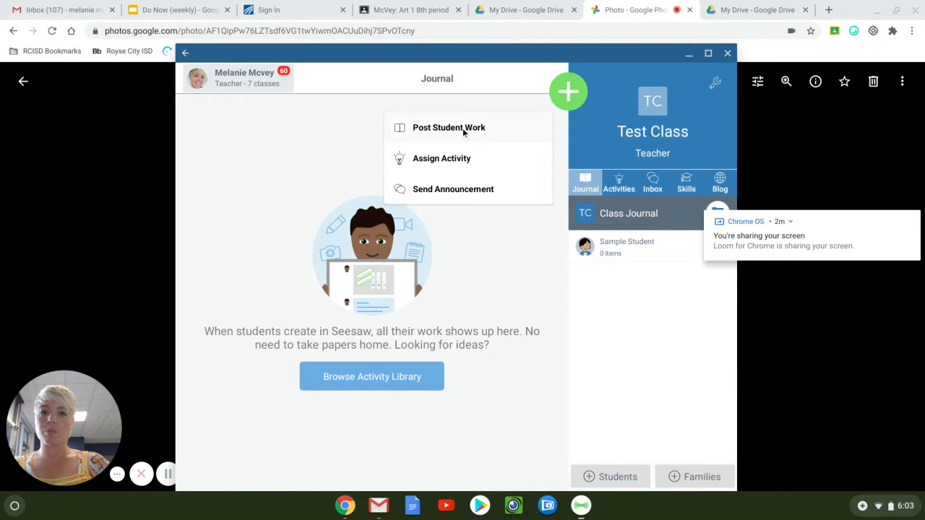
left_click(449, 127)
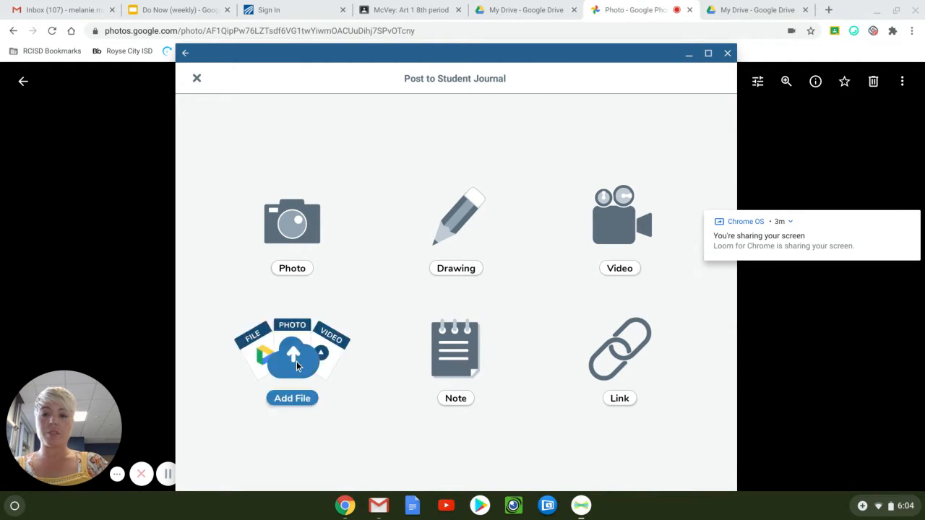
- Attach the newest downloaded collage image from Downloads to the post
left_click(292, 355)
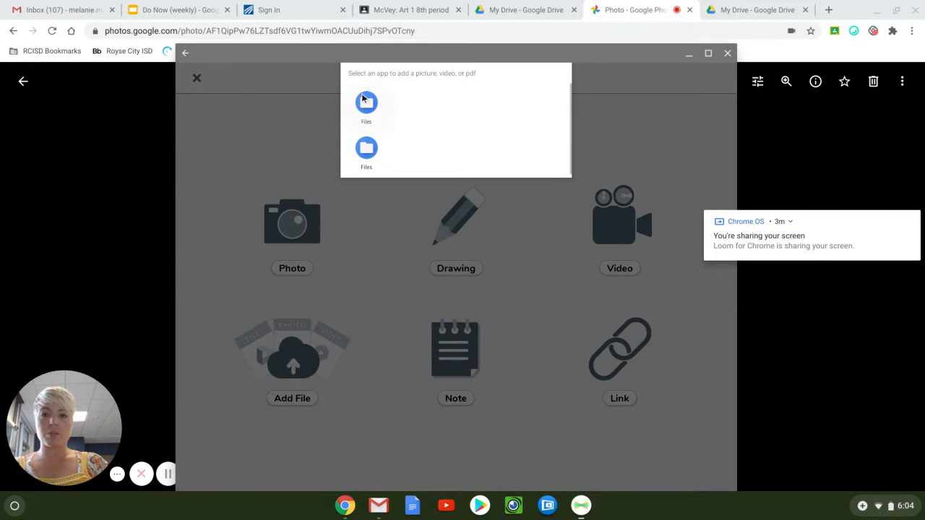
left_click(367, 102)
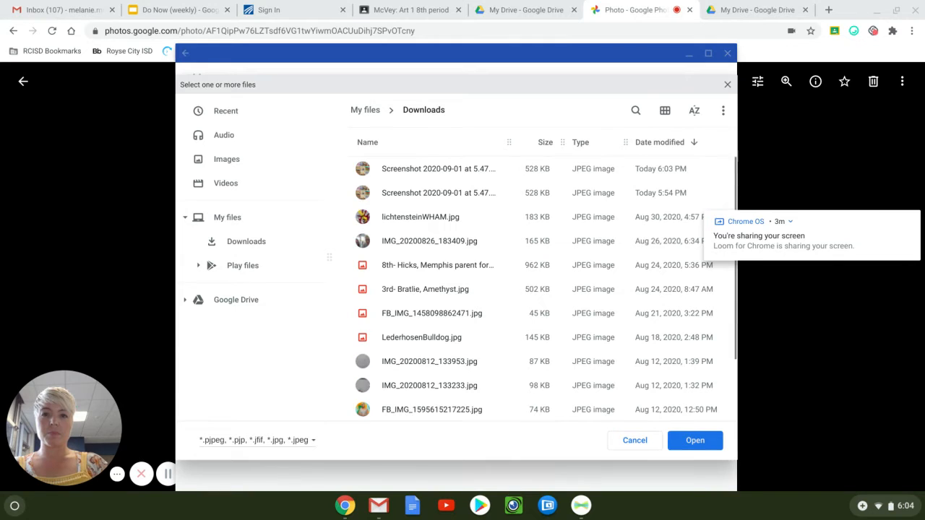
left_click(438, 169)
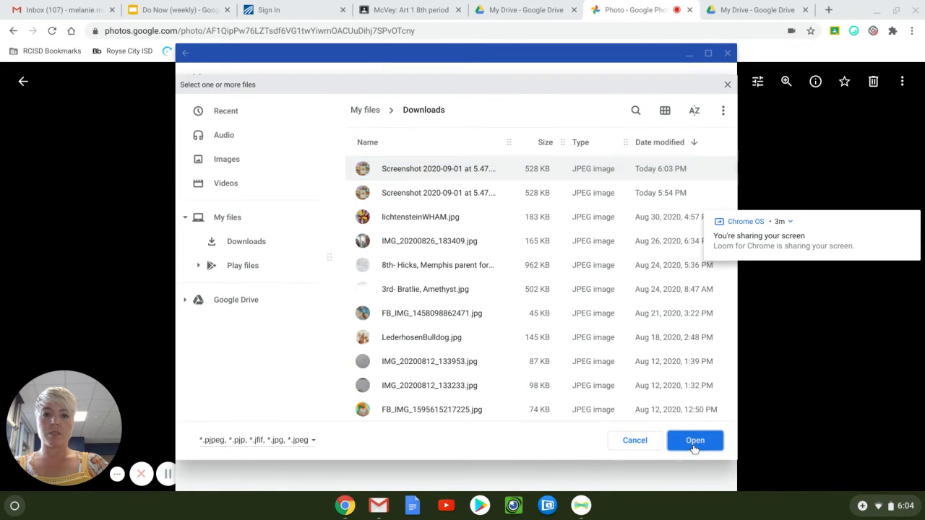
left_click(694, 440)
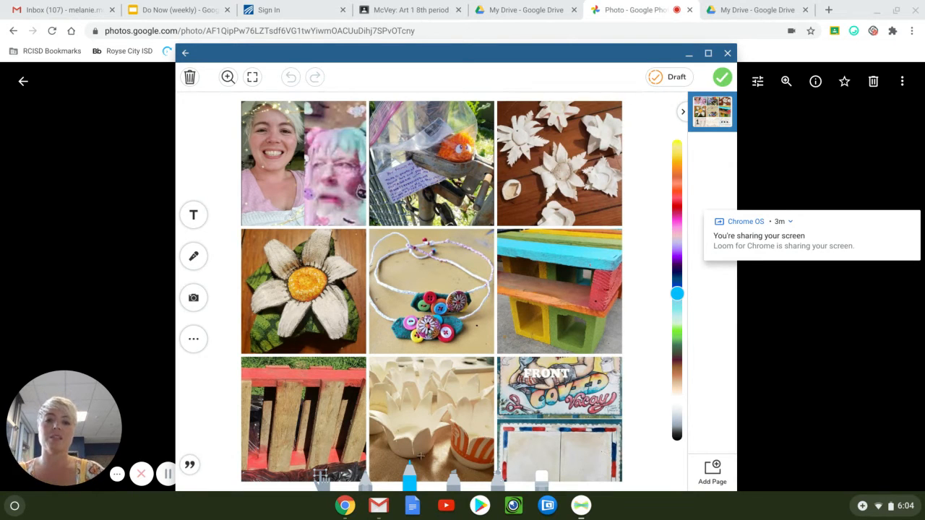
- Insert a text box onto the collage with the Text tool
left_click(194, 215)
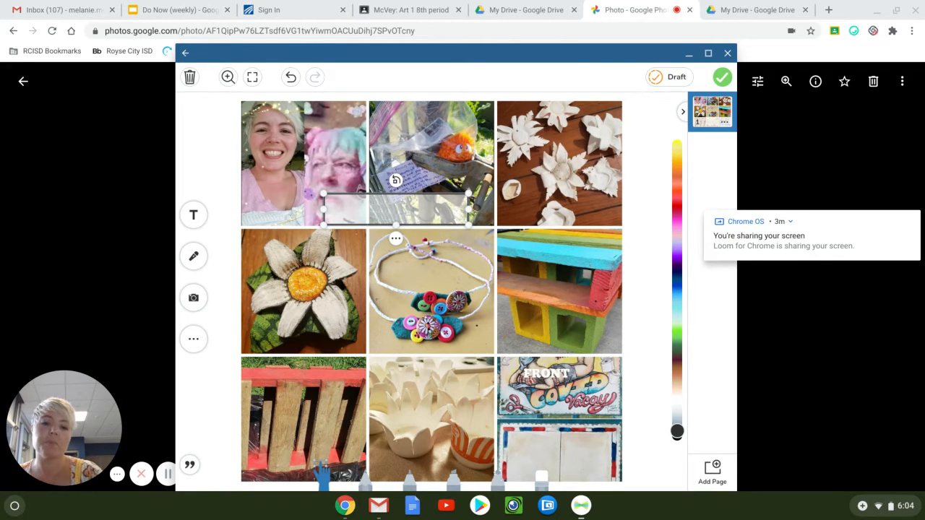
- Type 'For Quarantine turned trash into Art, a pallet into a table, made many postcards, and...'
type("For")
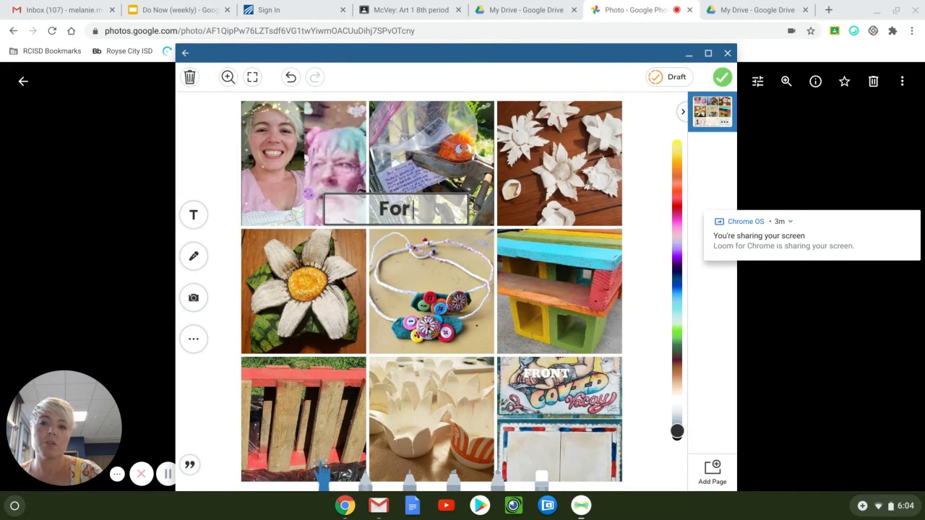
type("Quarantine I")
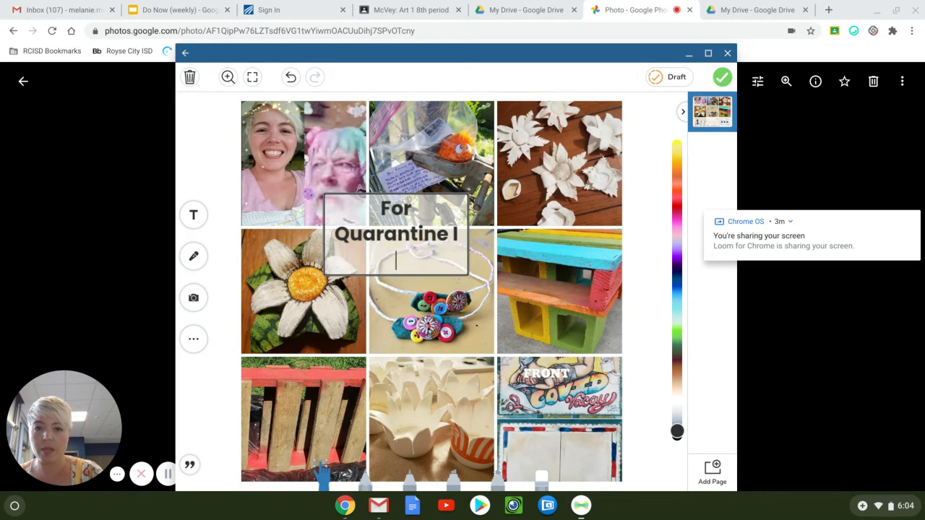
type("turned")
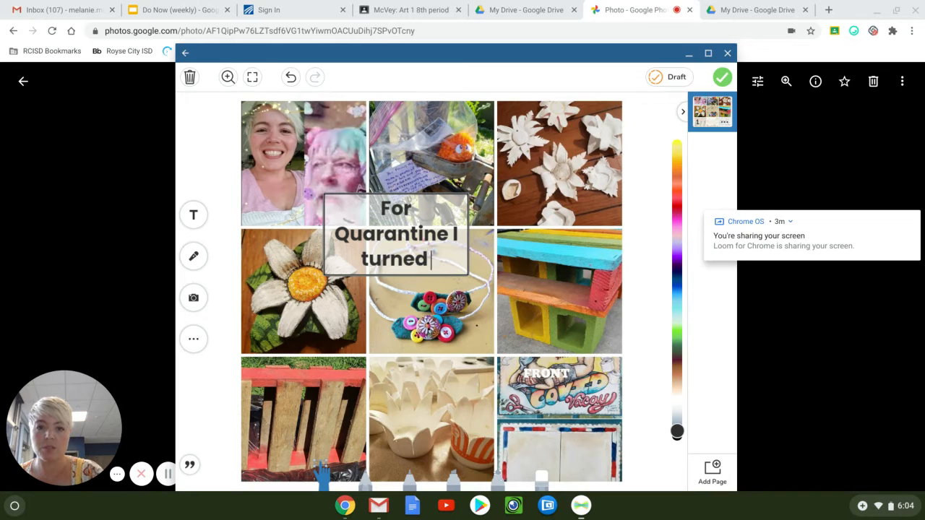
type("trash")
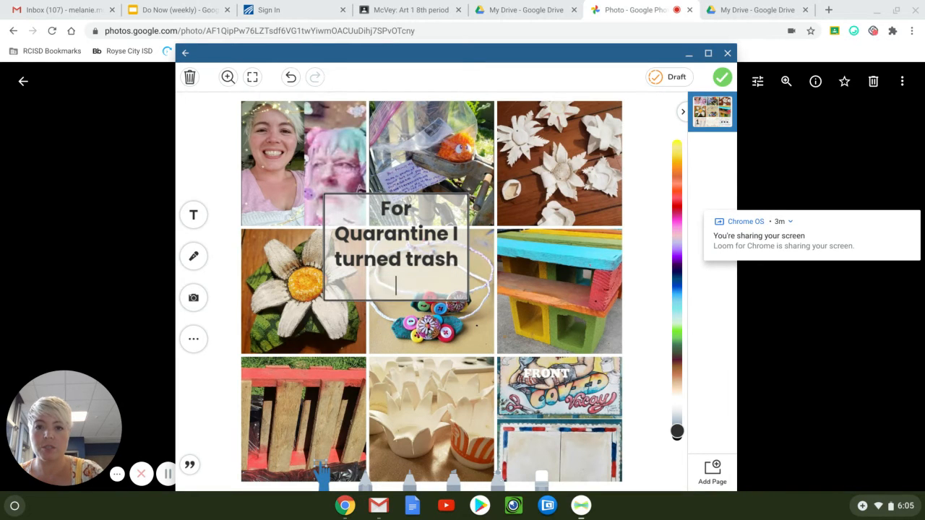
type("into Ar")
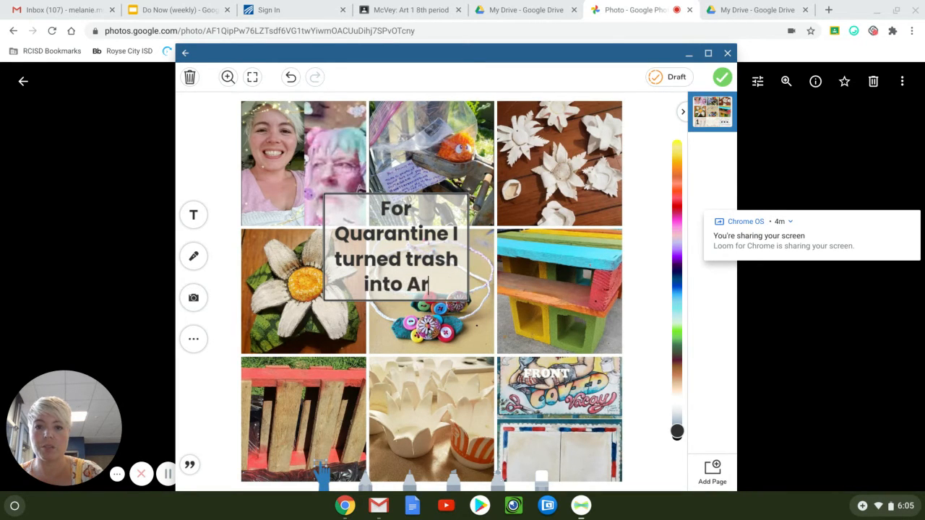
type("t,")
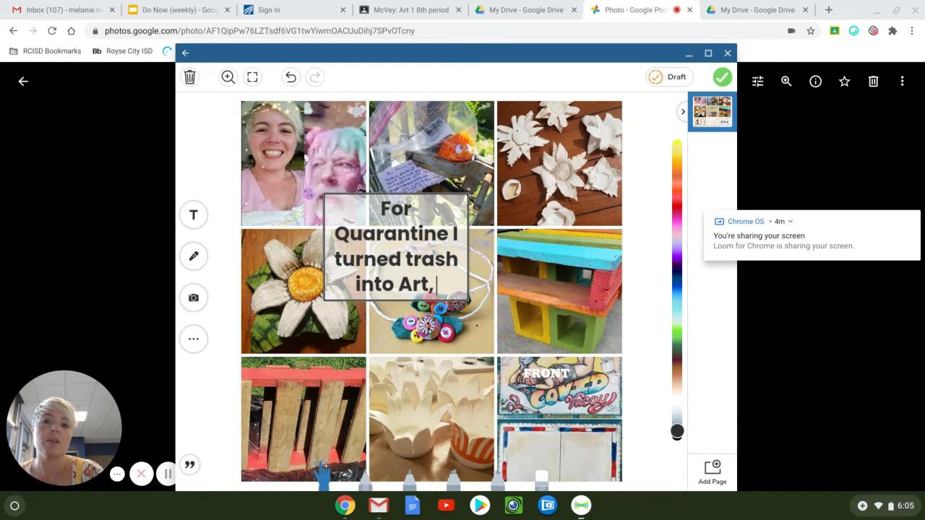
type("a pallet")
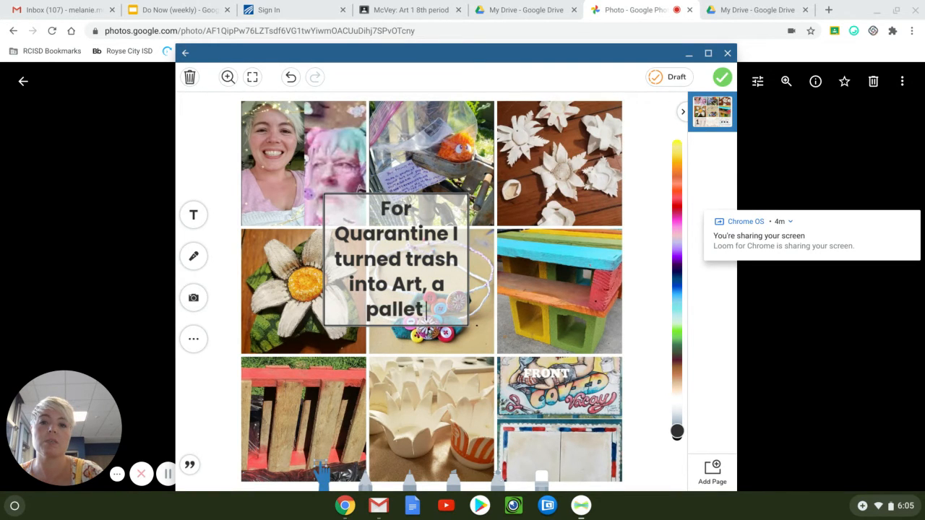
type("into a t")
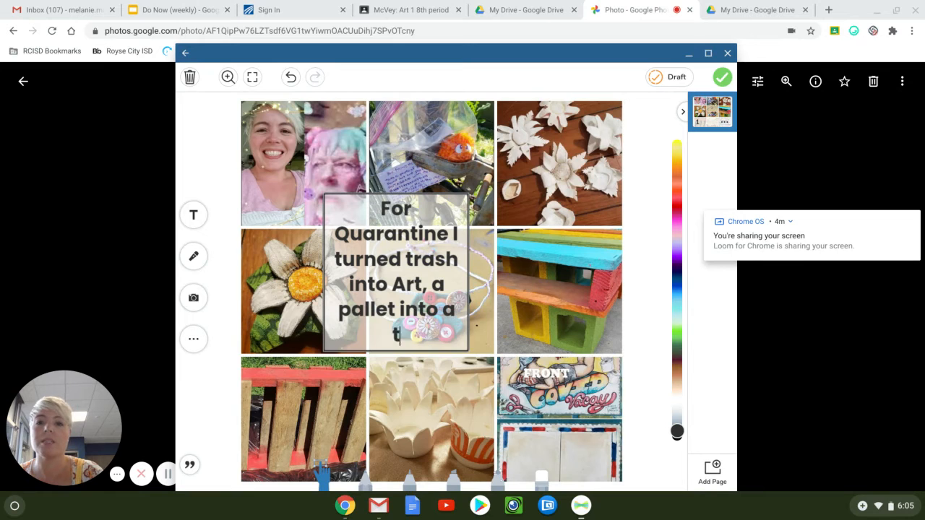
type("table,")
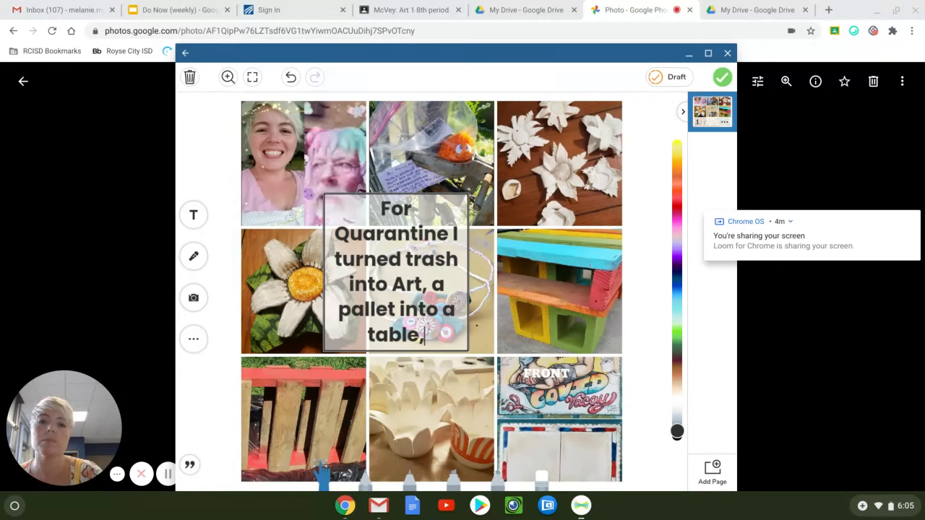
type("wro")
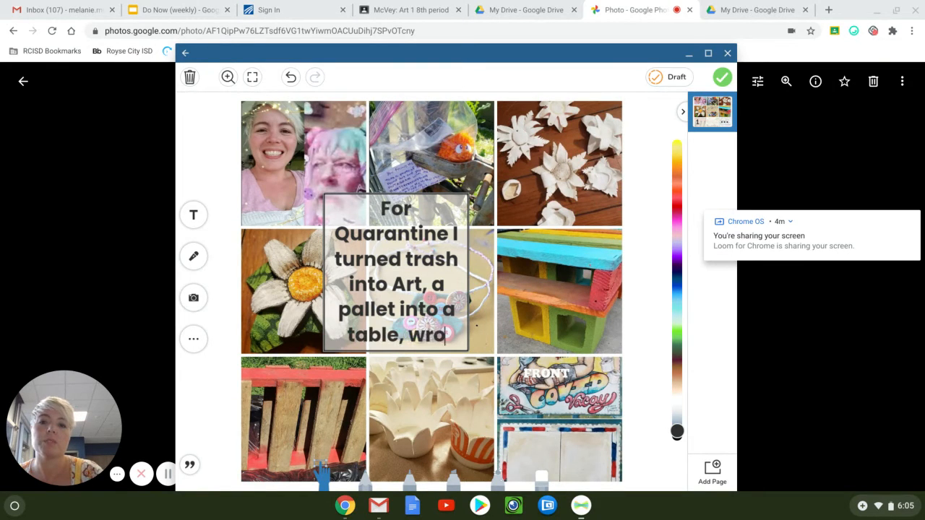
key("Backspace")
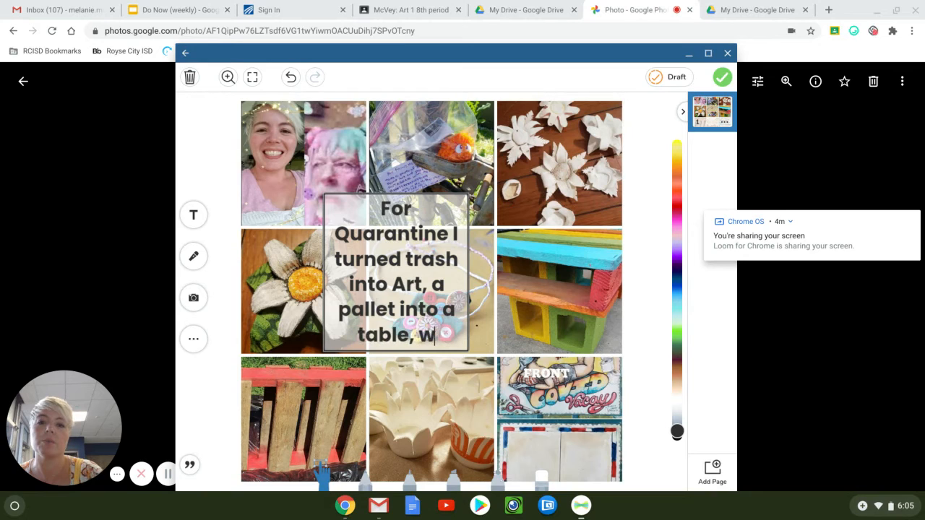
type("made")
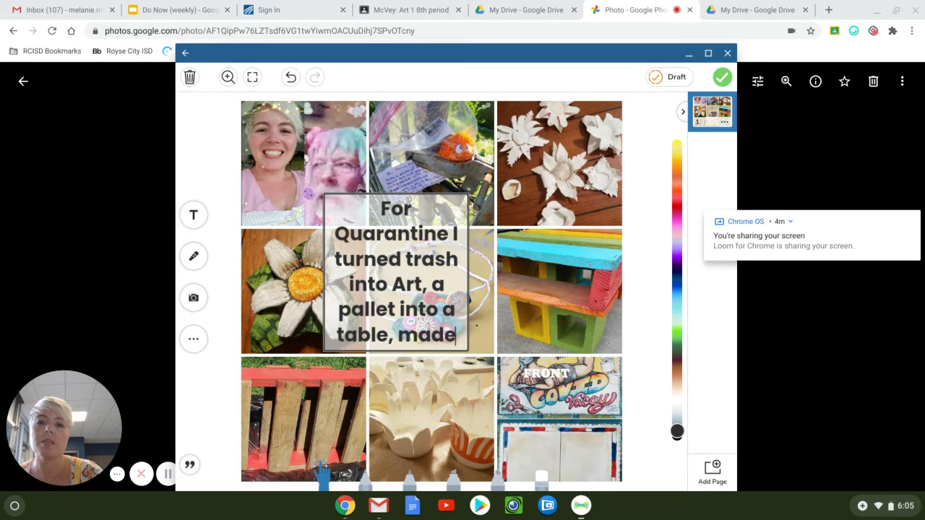
type("many po")
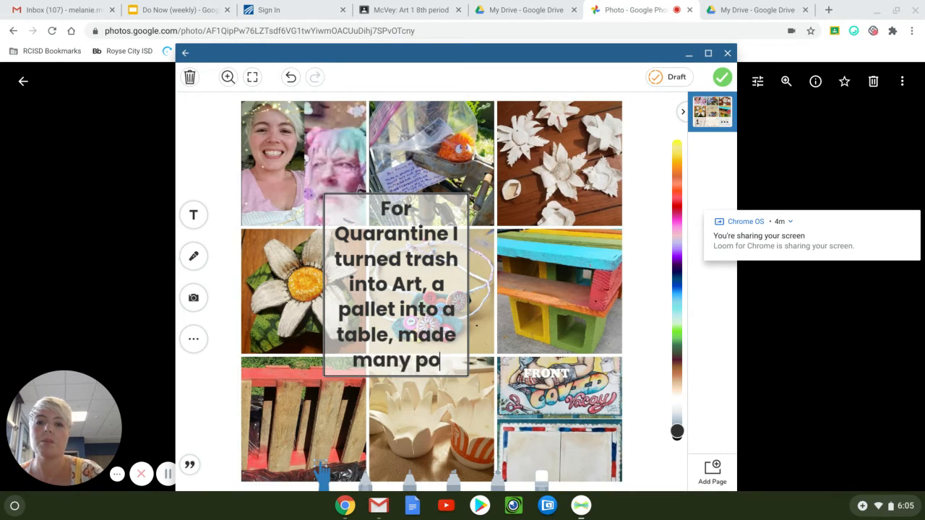
type("postcard")
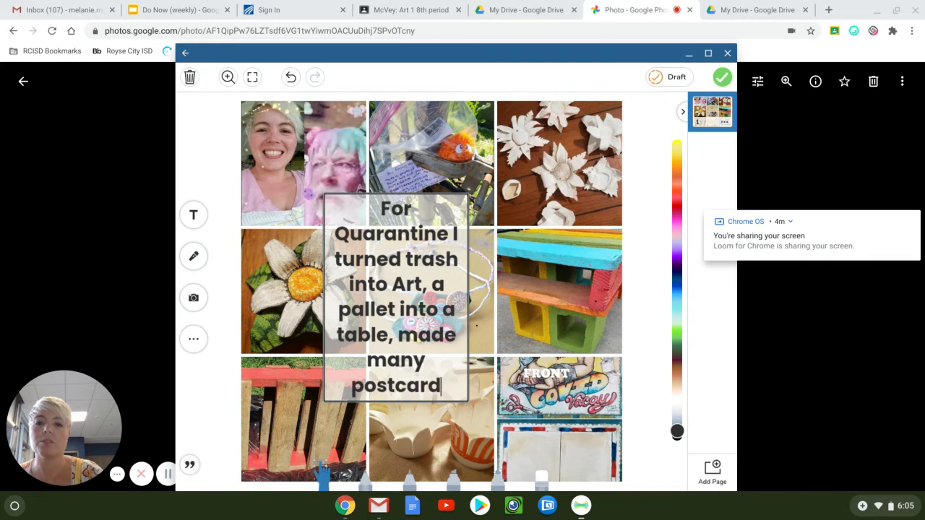
type("s,")
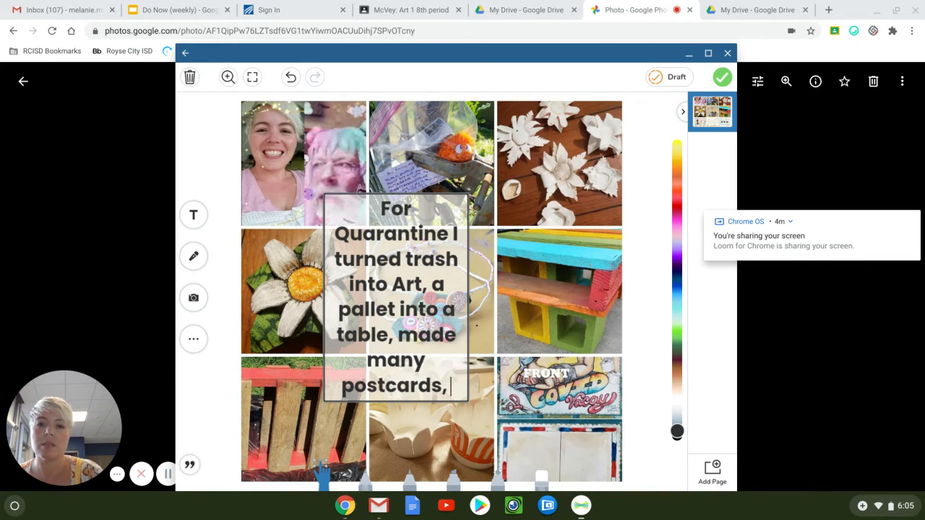
type("and")
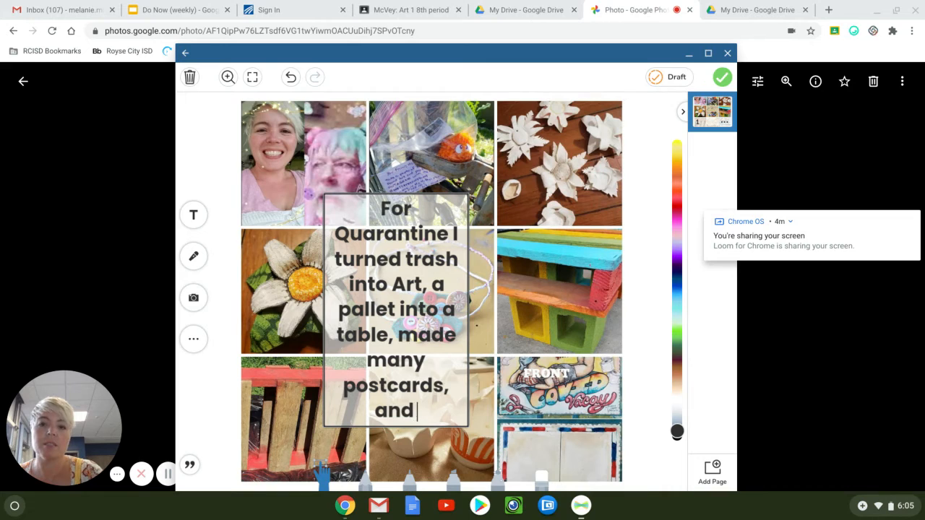
type("had a treasure hunt with my students.")
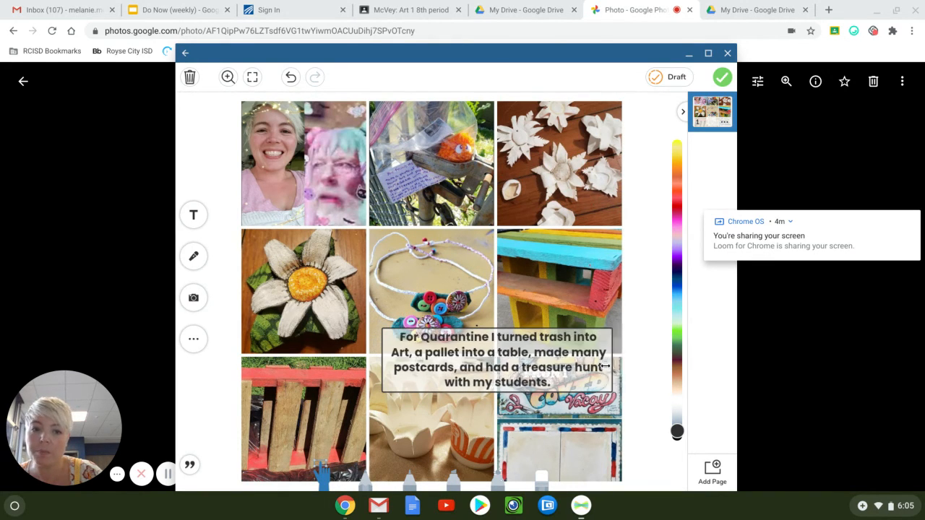
- Resize the caption into a compact box on the collage's left side
left_click(499, 359)
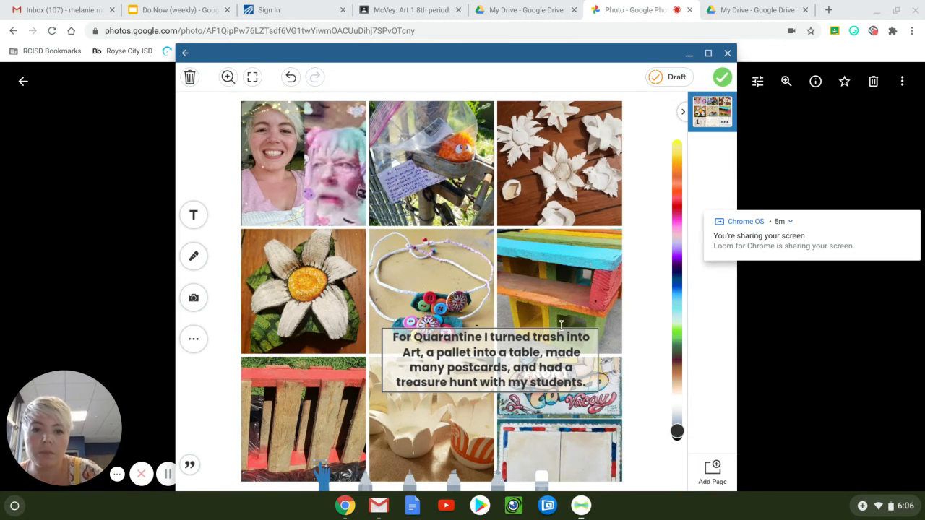
left_click(490, 359)
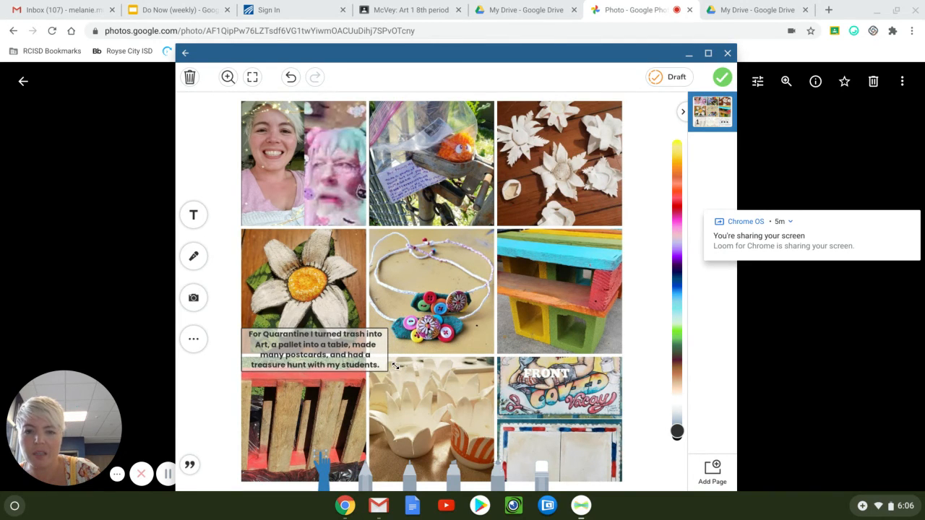
- Drag the caption down onto the bottom-right postcard photo
left_click(315, 357)
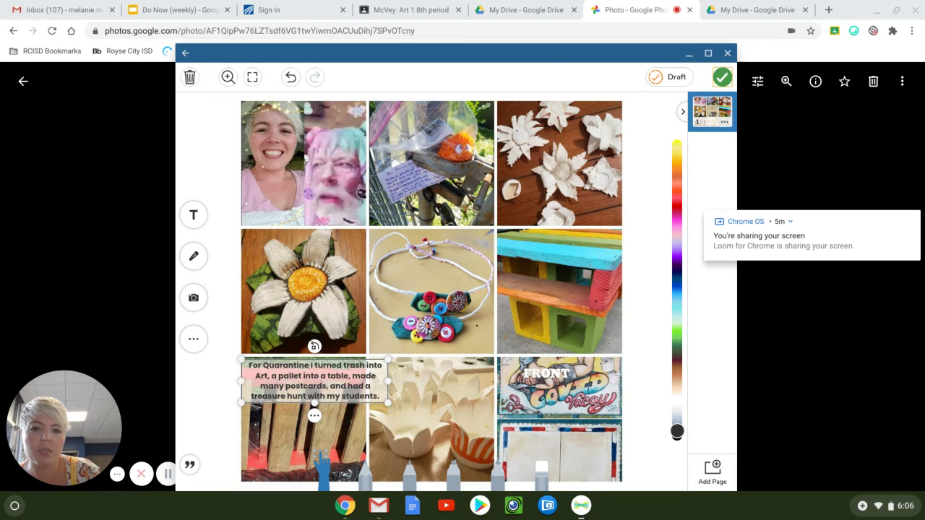
left_click_drag(315, 379, 330, 427)
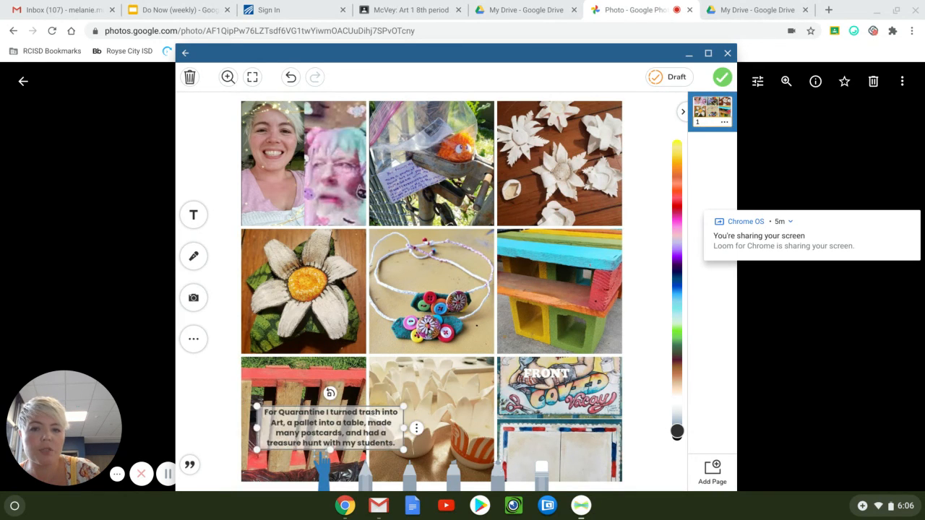
left_click_drag(331, 427, 487, 427)
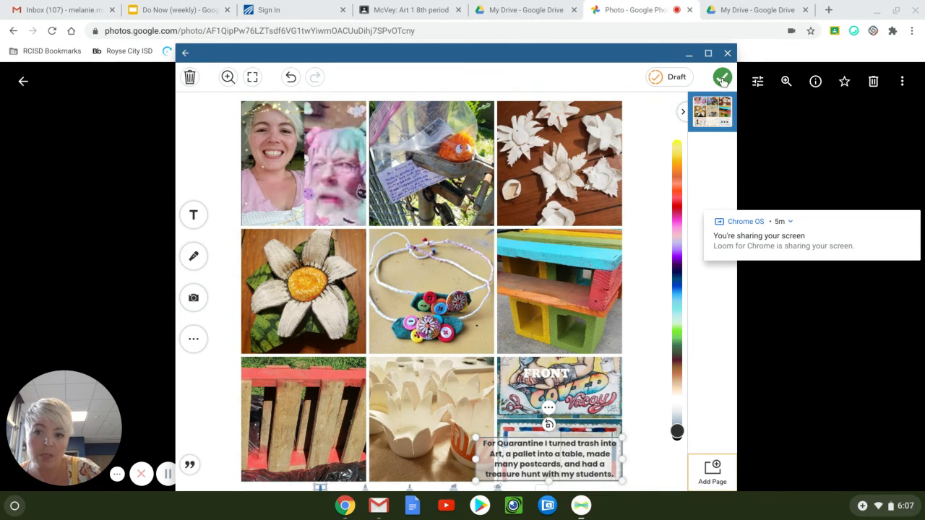
- Post the captioned collage to Sample Student's journal in Test Class
left_click(722, 77)
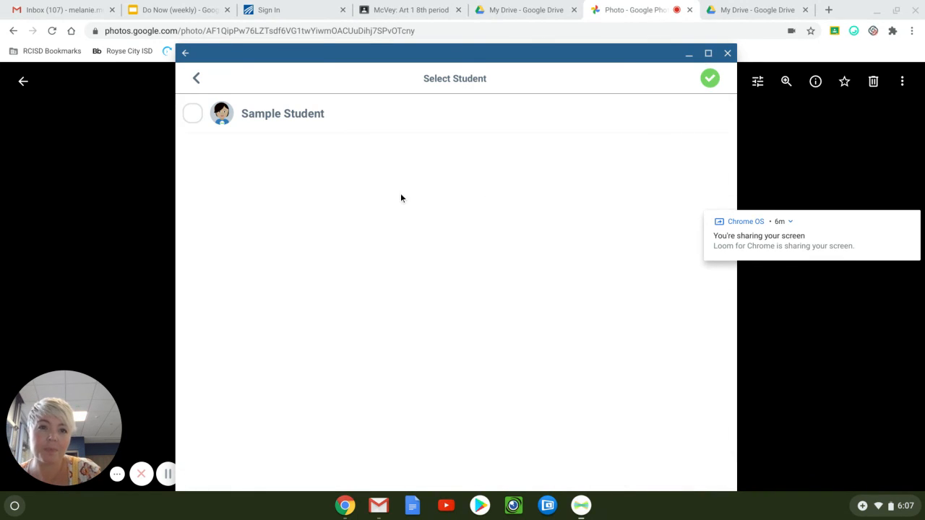
mouse_move(464, 128)
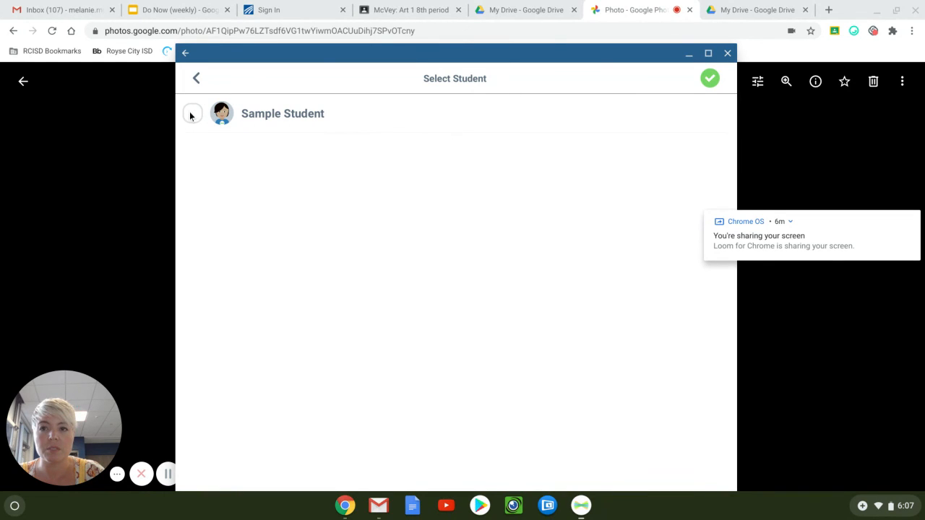
left_click(192, 114)
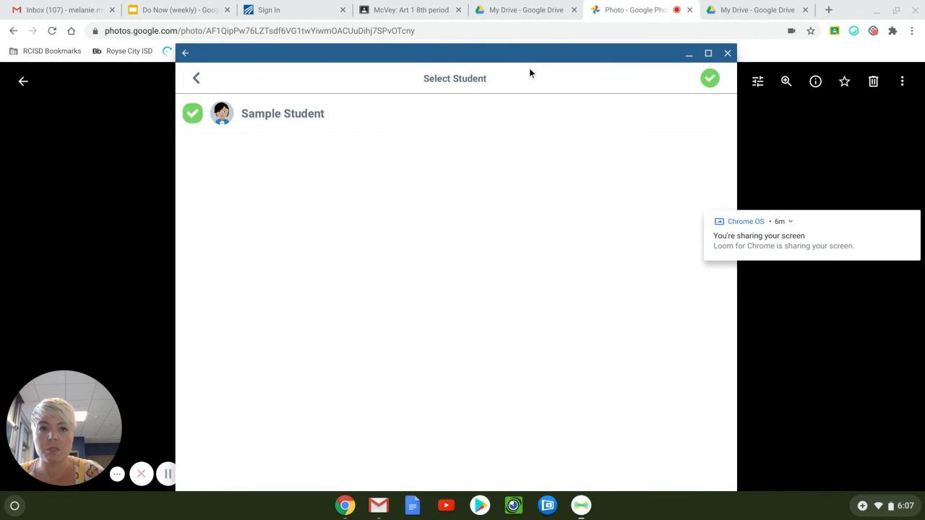
left_click(710, 78)
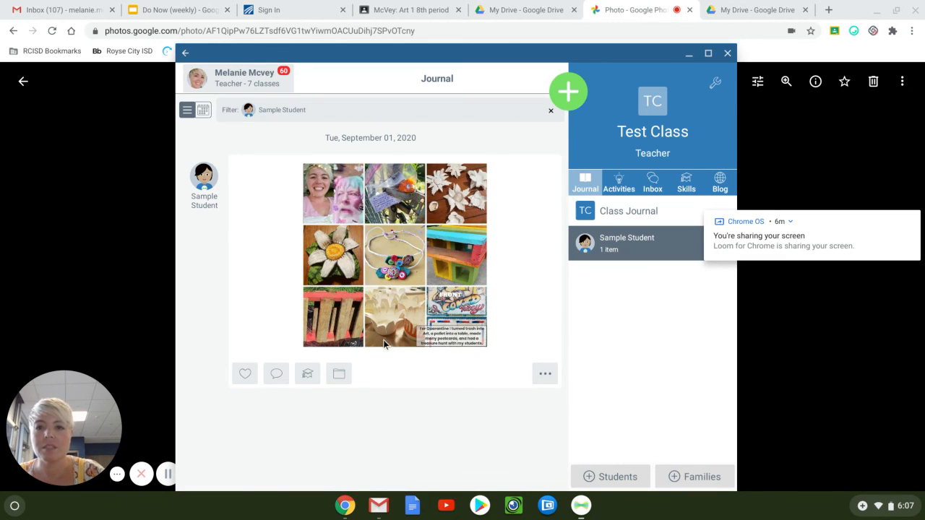
mouse_move(503, 256)
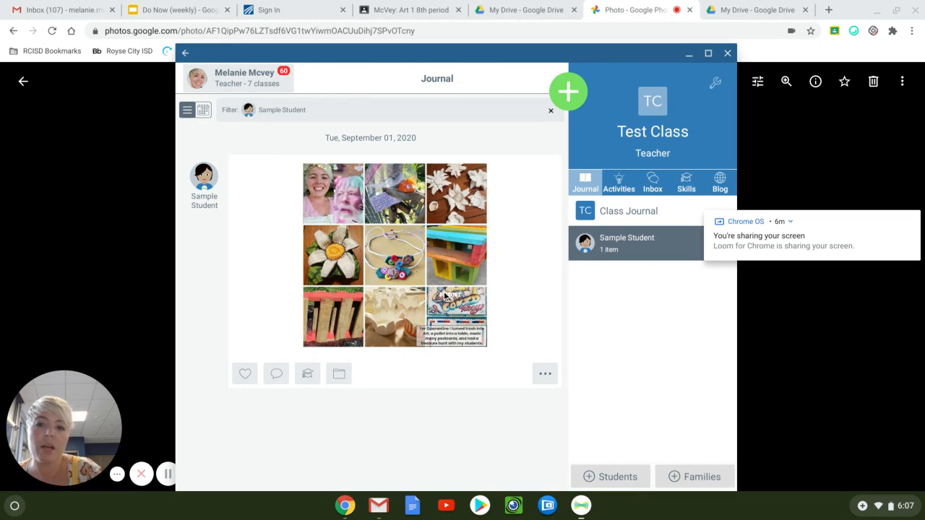
mouse_move(497, 365)
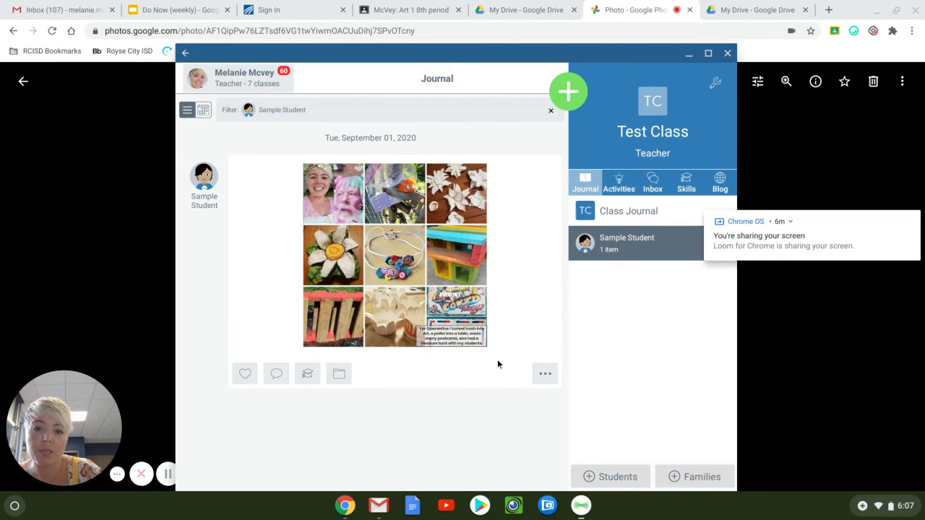
mouse_move(550, 240)
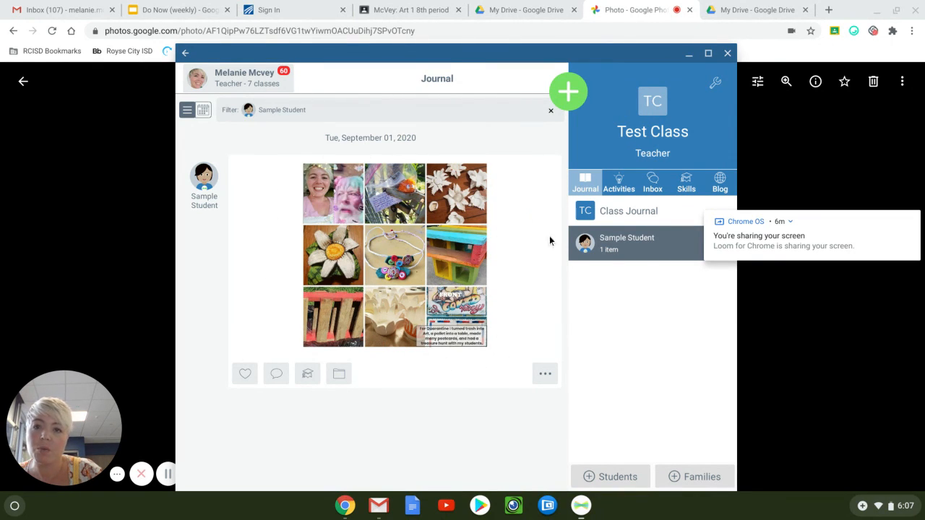